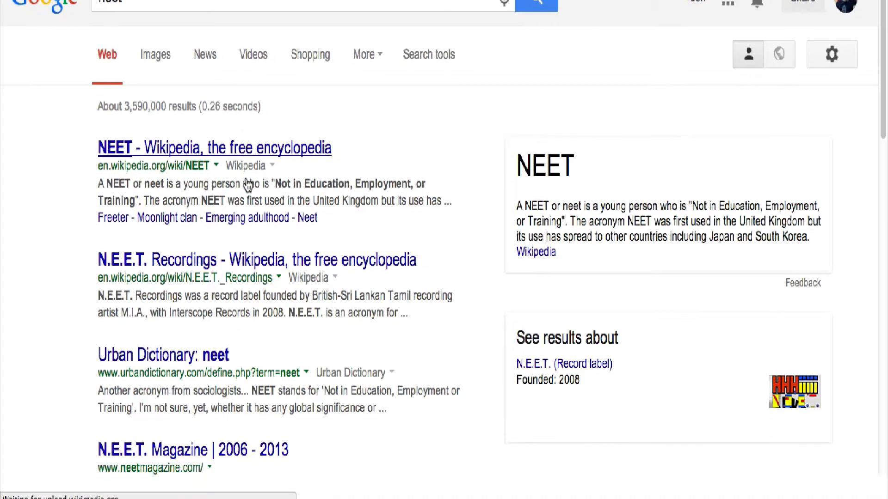
Open the 'NEET - Wikipedia, the free encyclopedia' result from the Google results list.
click(113, 148)
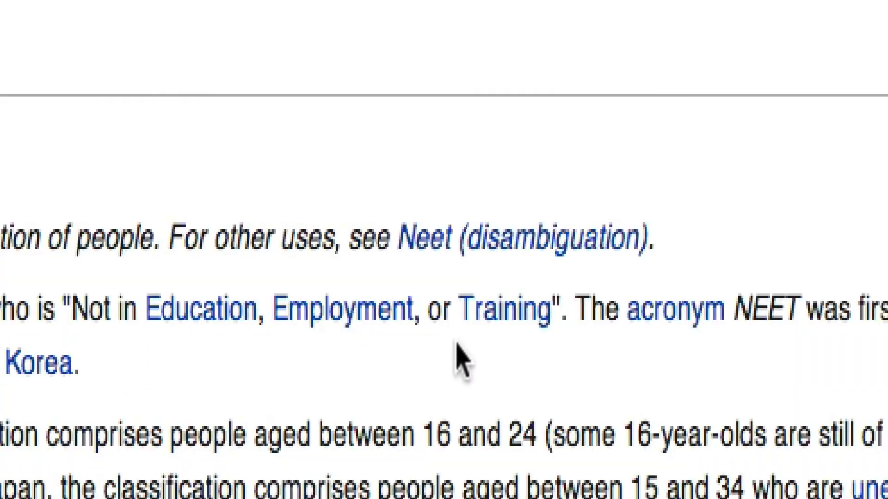